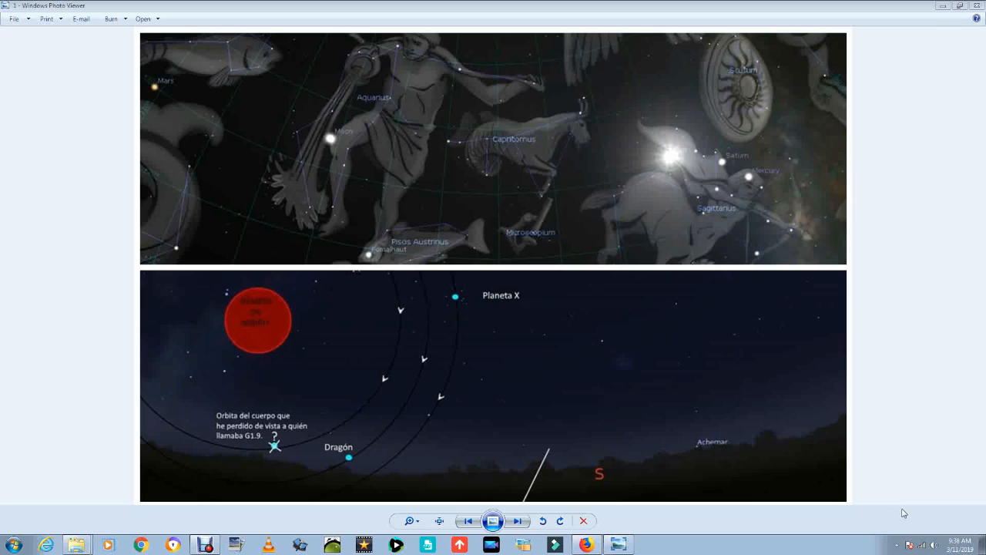
mouse_move(222, 336)
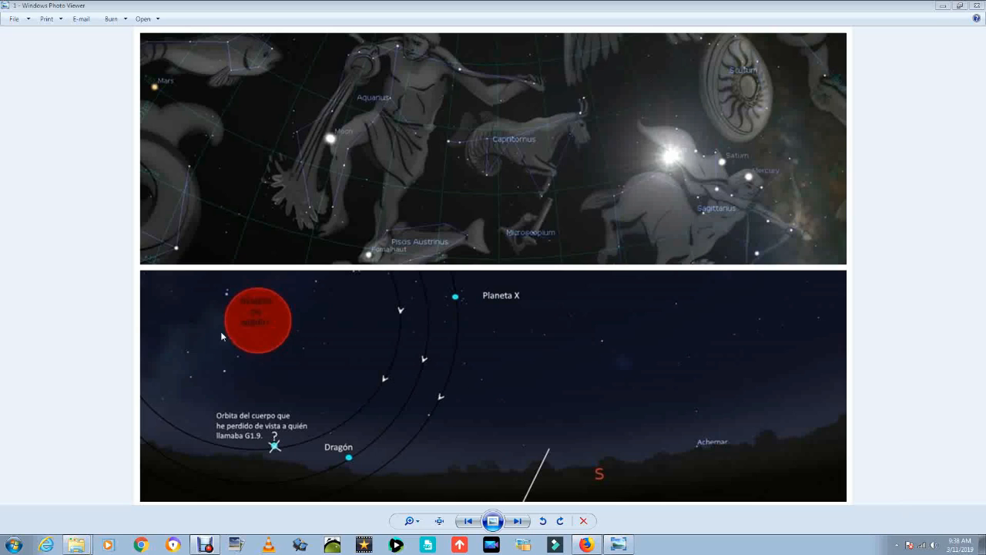
mouse_move(226, 333)
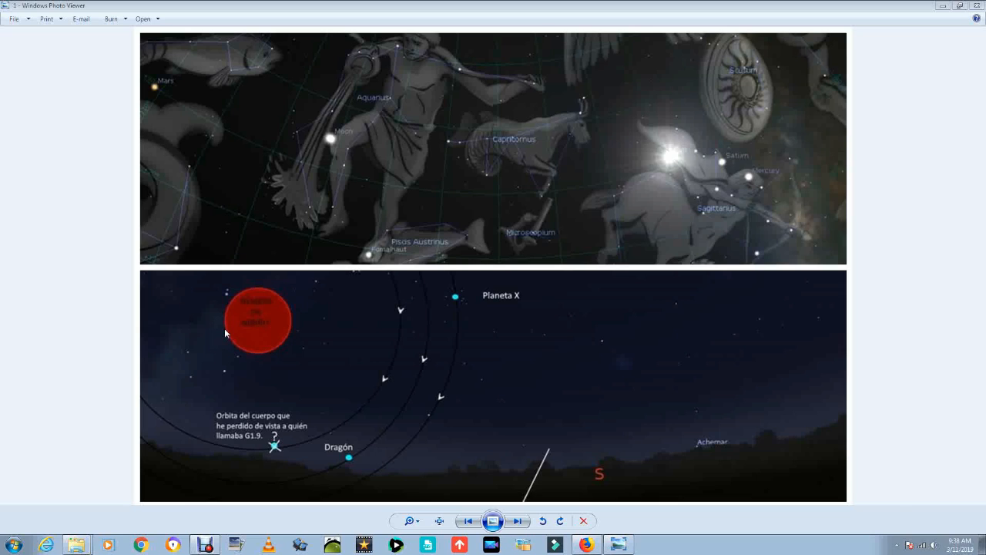
mouse_move(295, 348)
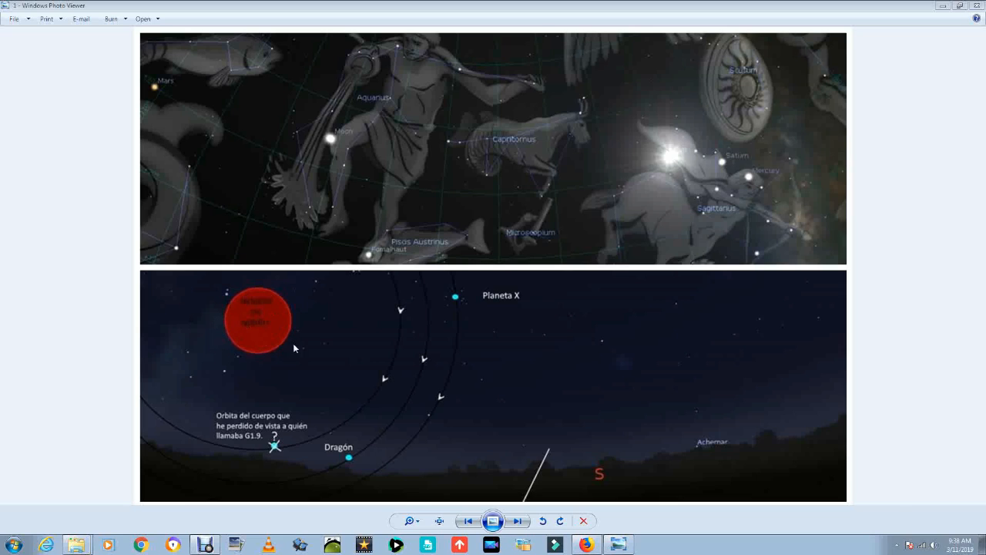
mouse_move(255, 299)
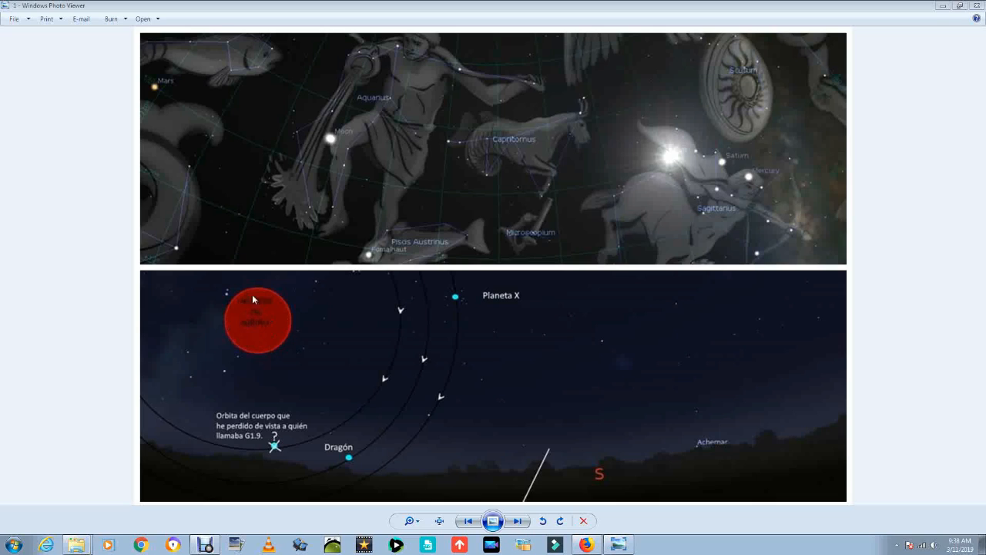
mouse_move(236, 311)
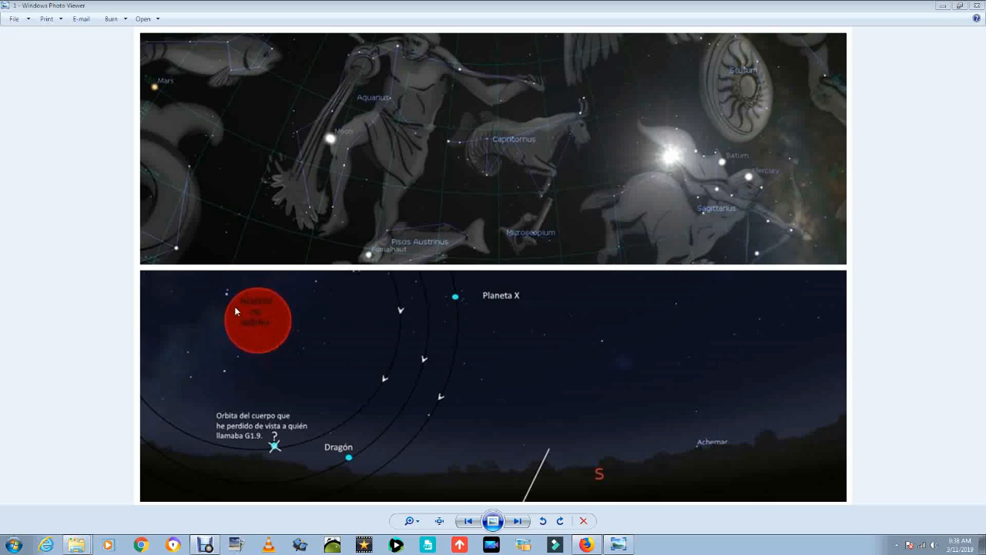
mouse_move(256, 305)
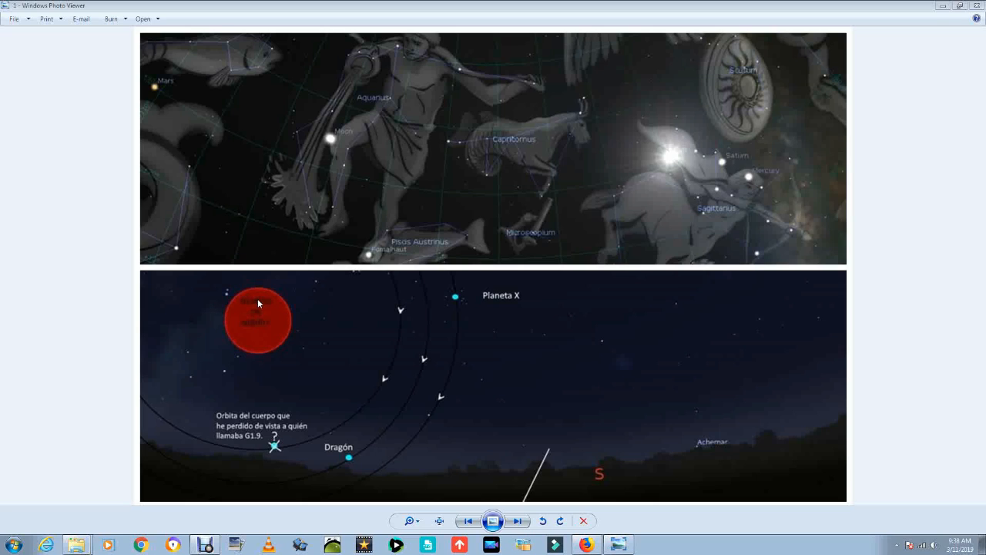
mouse_move(272, 438)
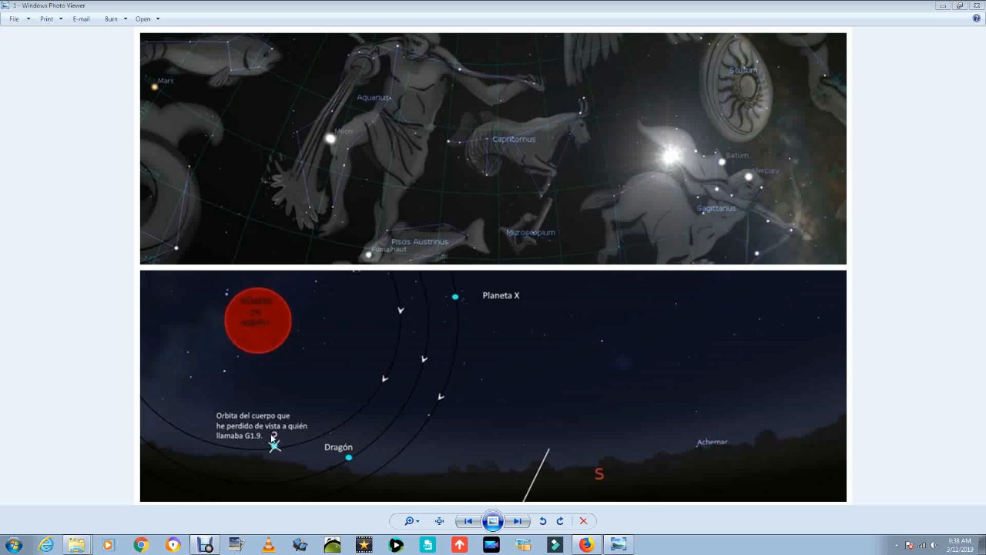
mouse_move(244, 460)
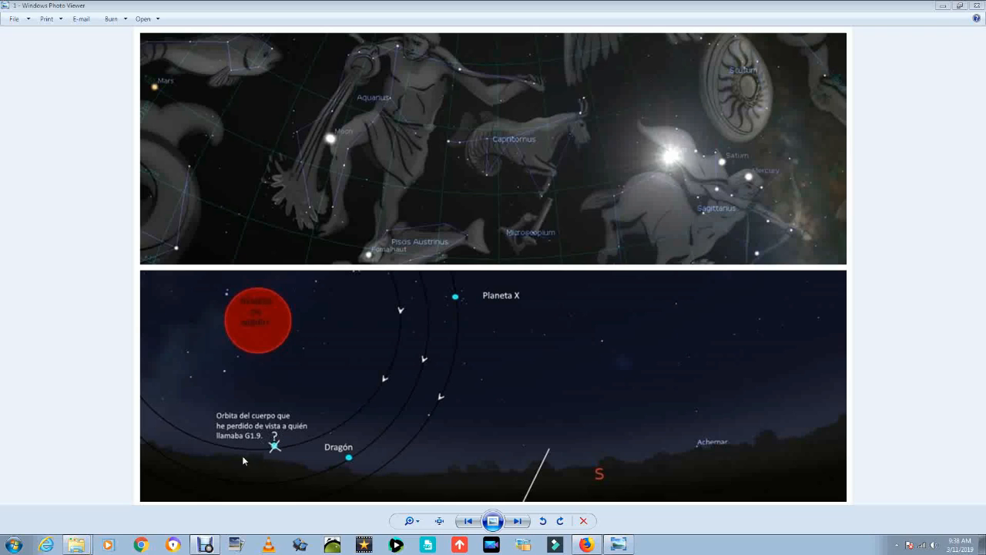
mouse_move(241, 331)
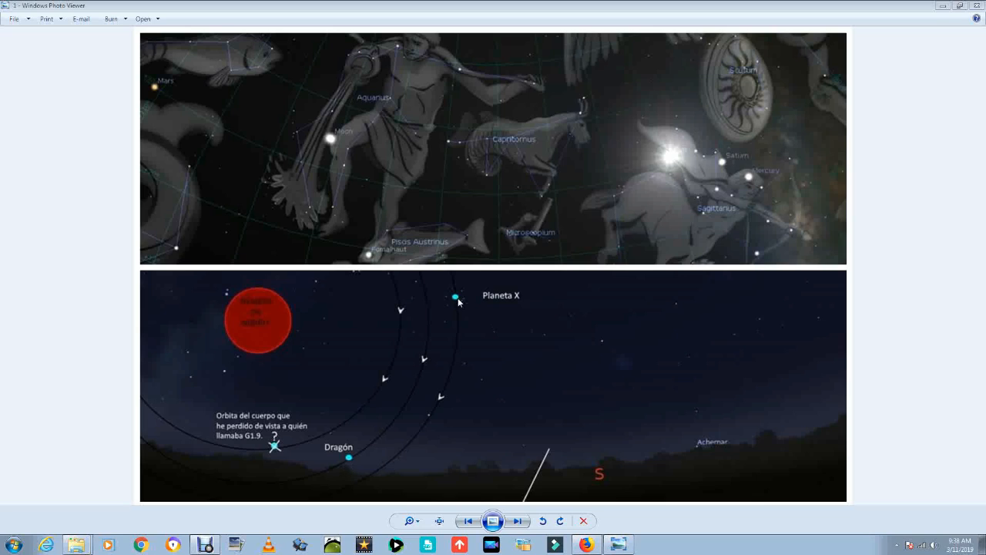
mouse_move(447, 298)
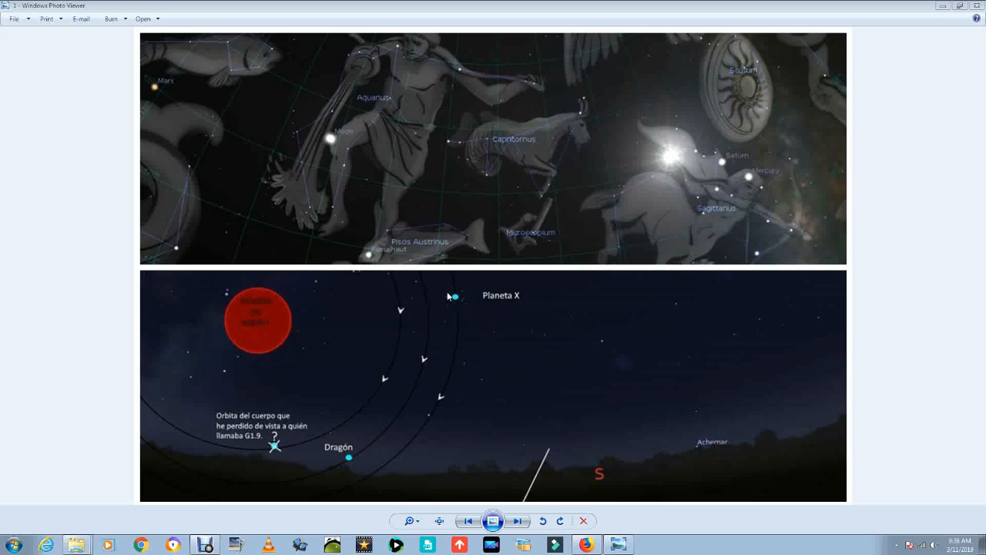
mouse_move(456, 310)
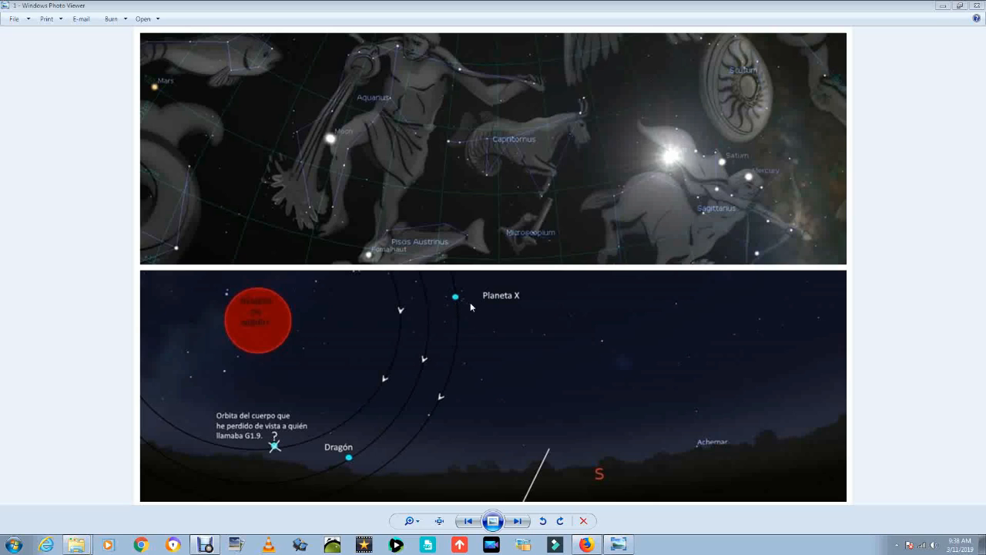
mouse_move(454, 295)
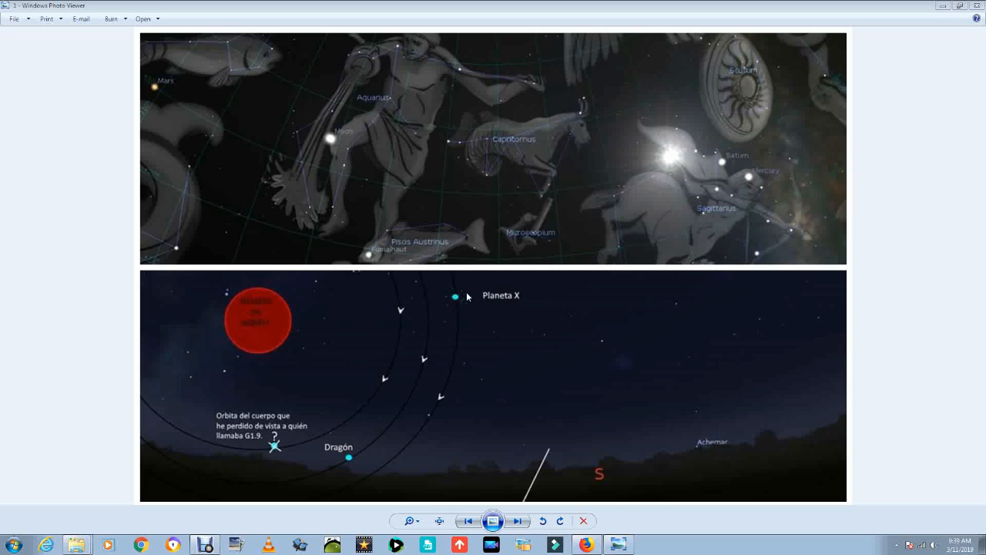
mouse_move(449, 301)
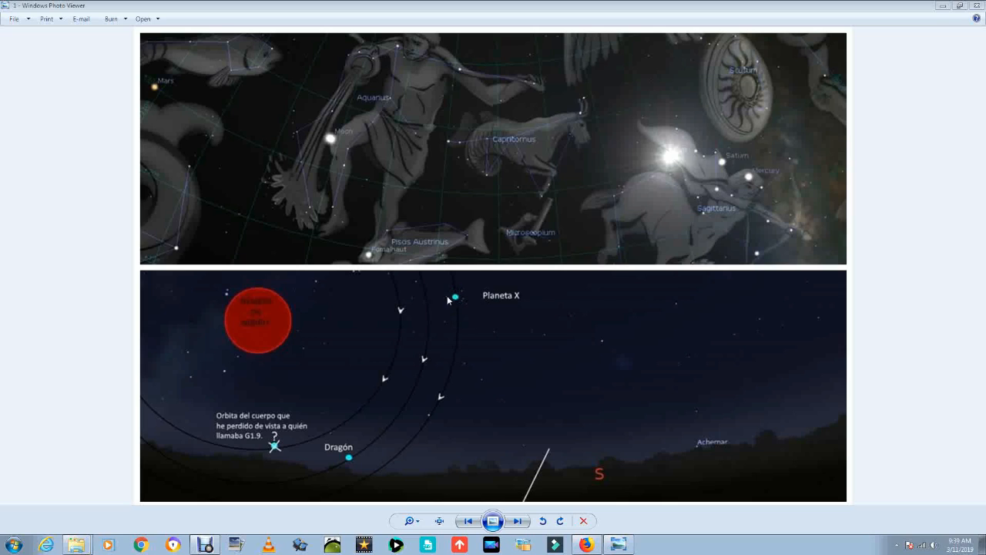
mouse_move(346, 466)
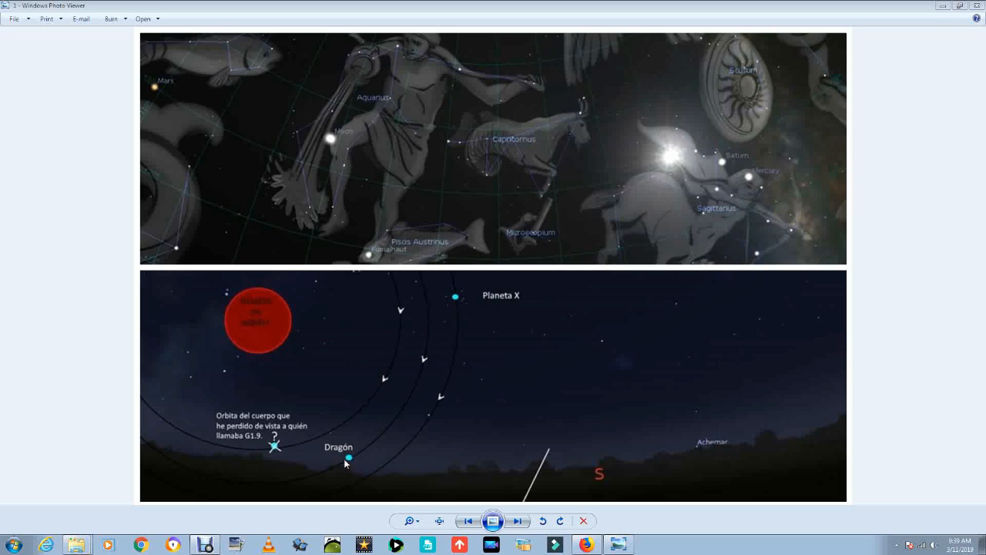
mouse_move(449, 309)
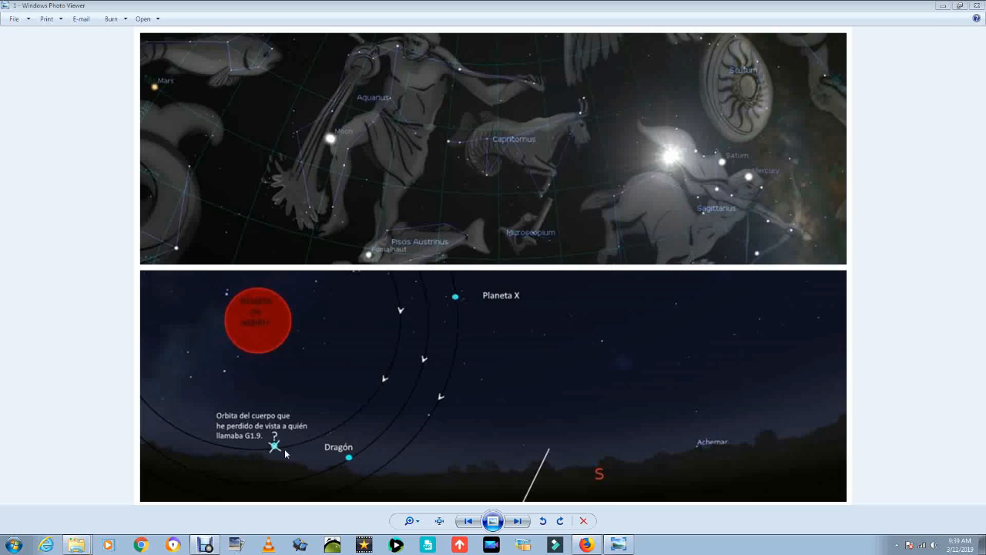
mouse_move(443, 313)
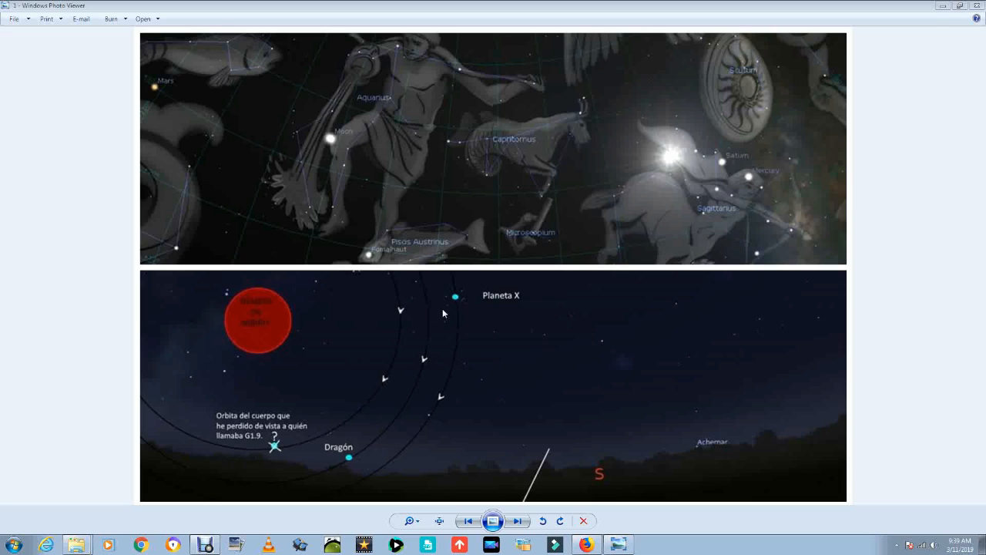
mouse_move(406, 314)
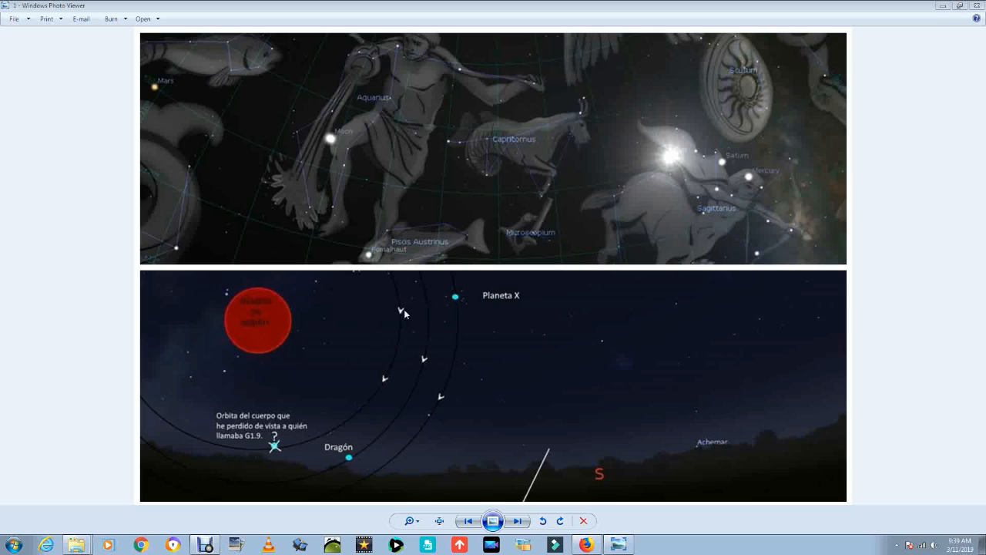
mouse_move(322, 433)
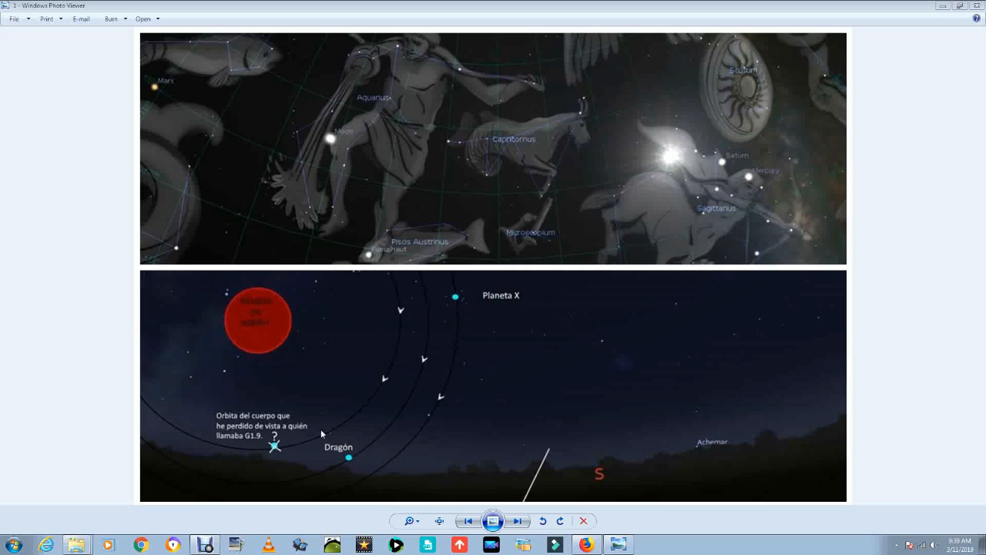
mouse_move(461, 271)
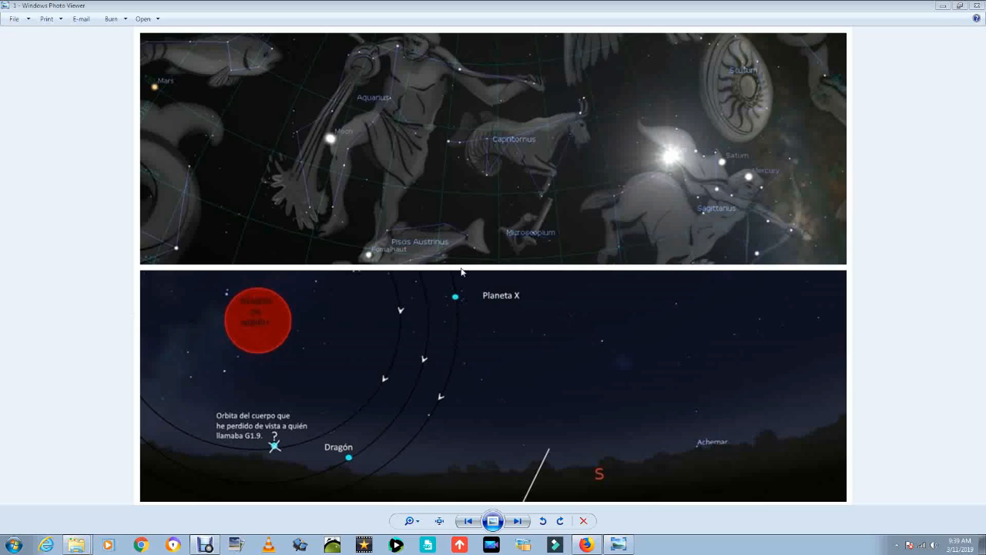
mouse_move(542, 372)
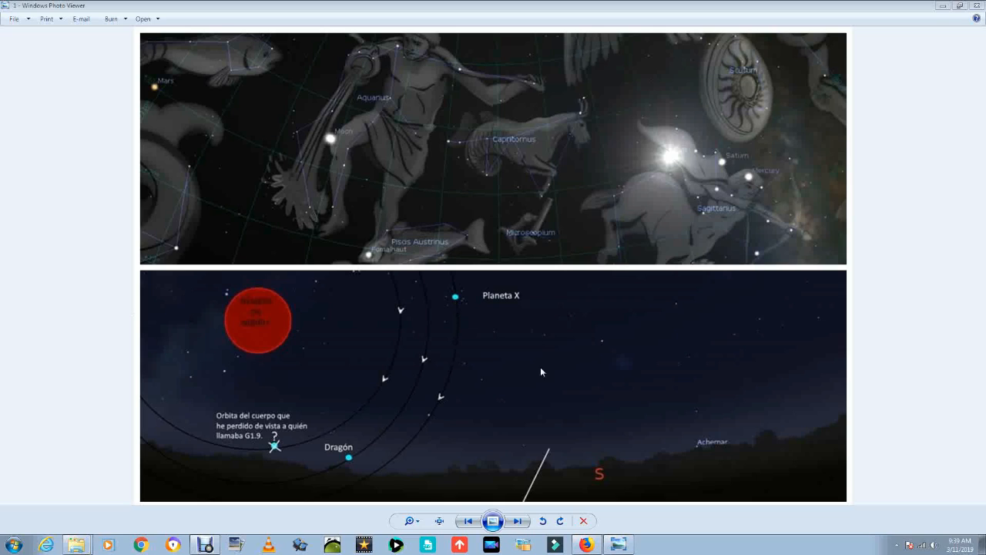
mouse_move(741, 154)
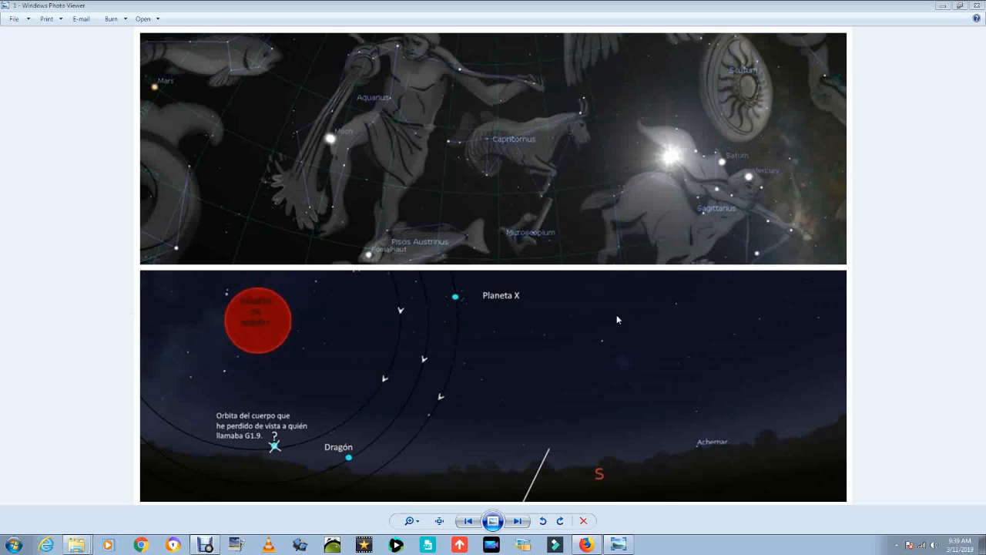
mouse_move(439, 386)
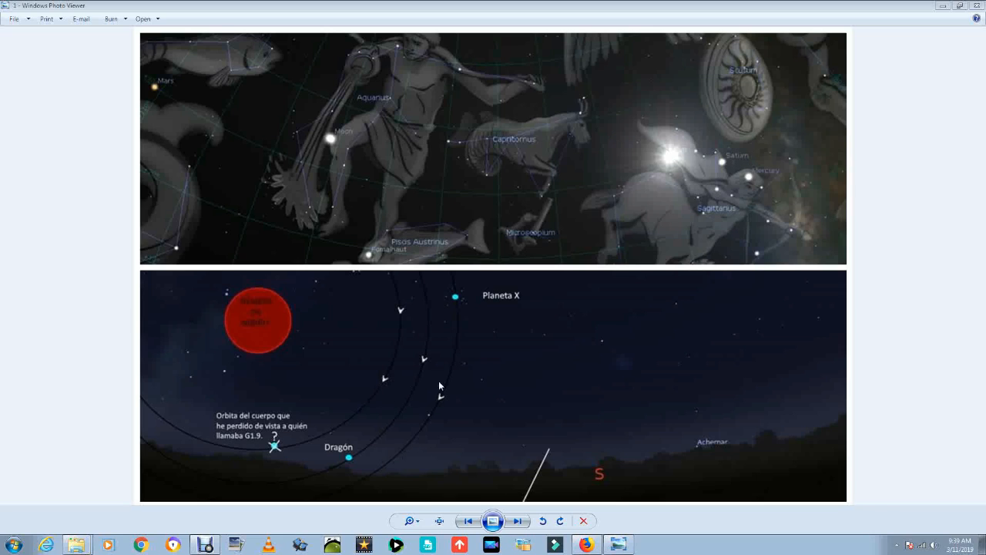
mouse_move(567, 407)
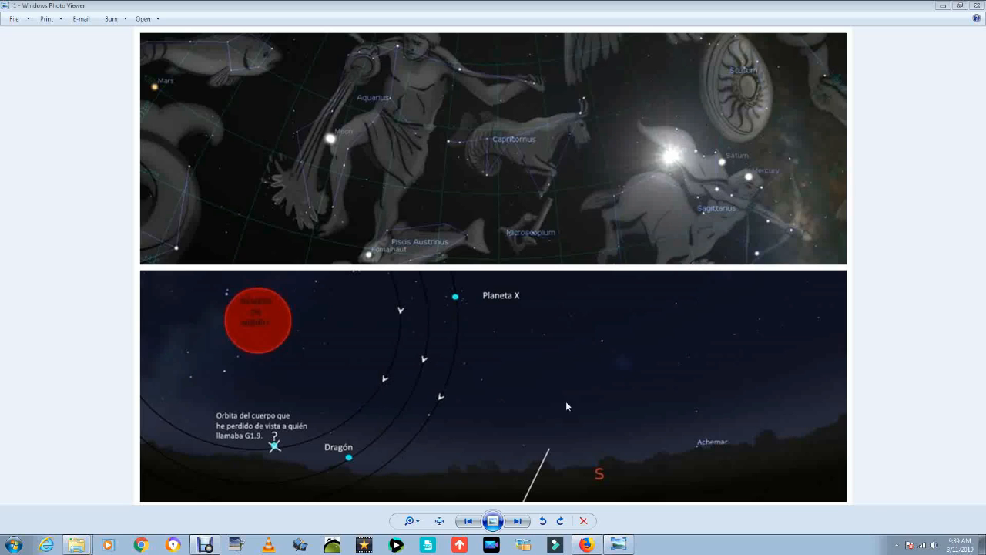
mouse_move(749, 312)
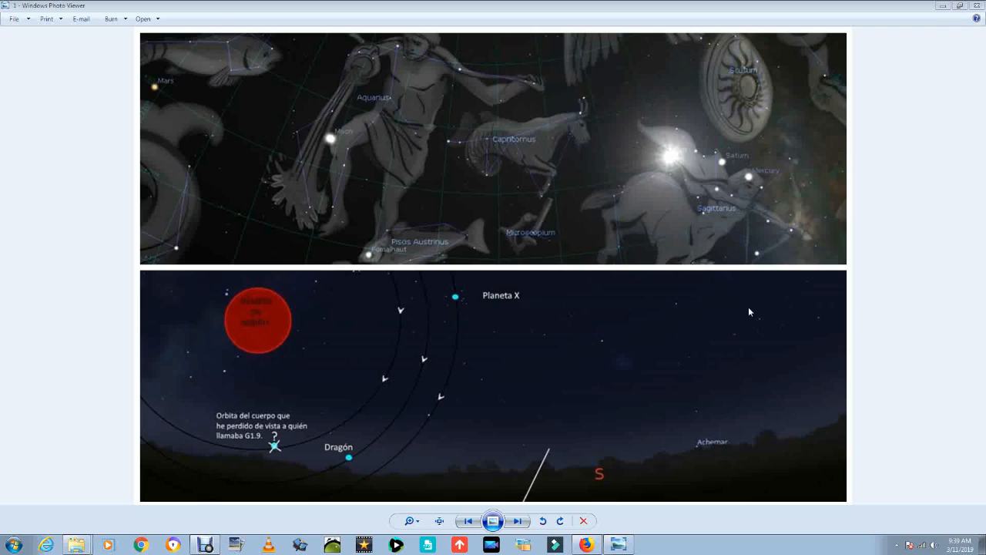
mouse_move(420, 260)
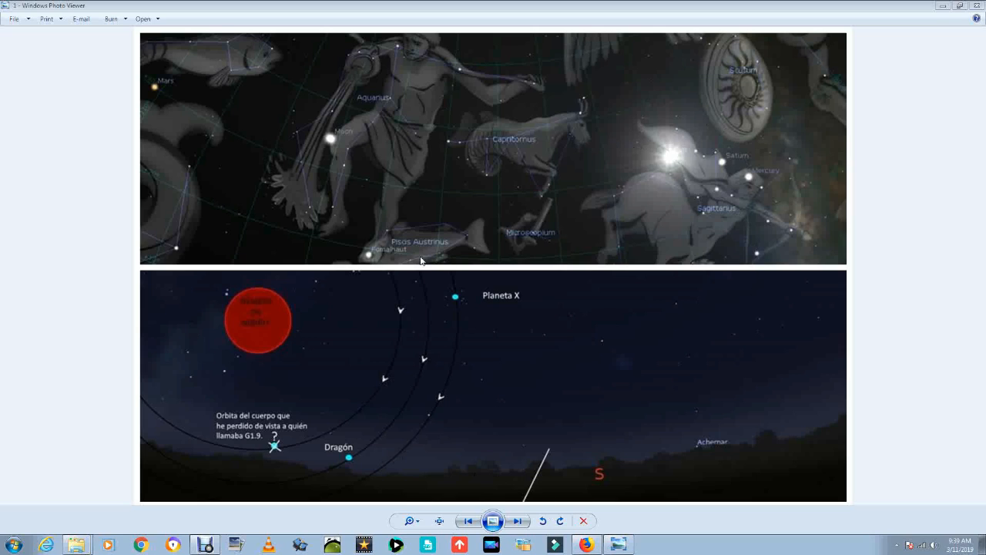
mouse_move(669, 306)
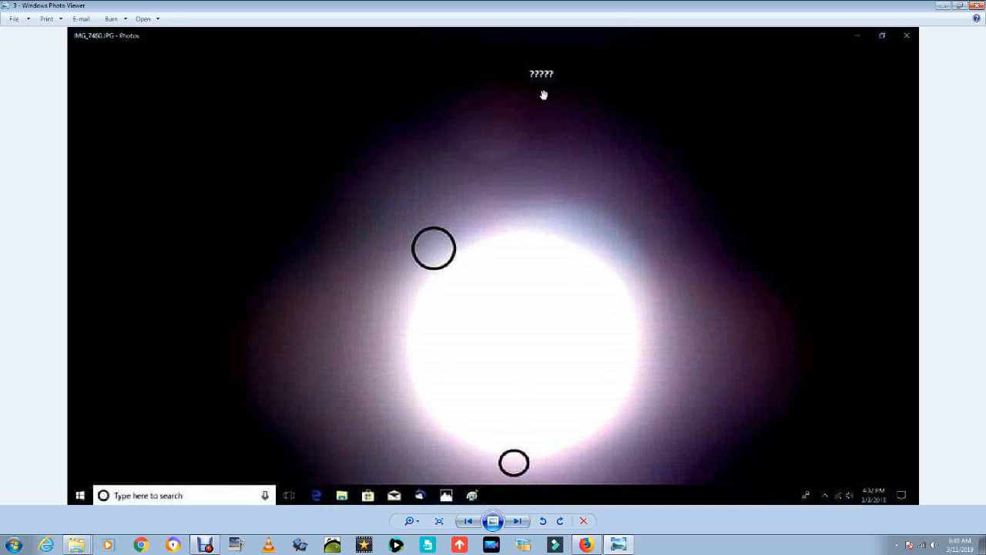
mouse_move(563, 491)
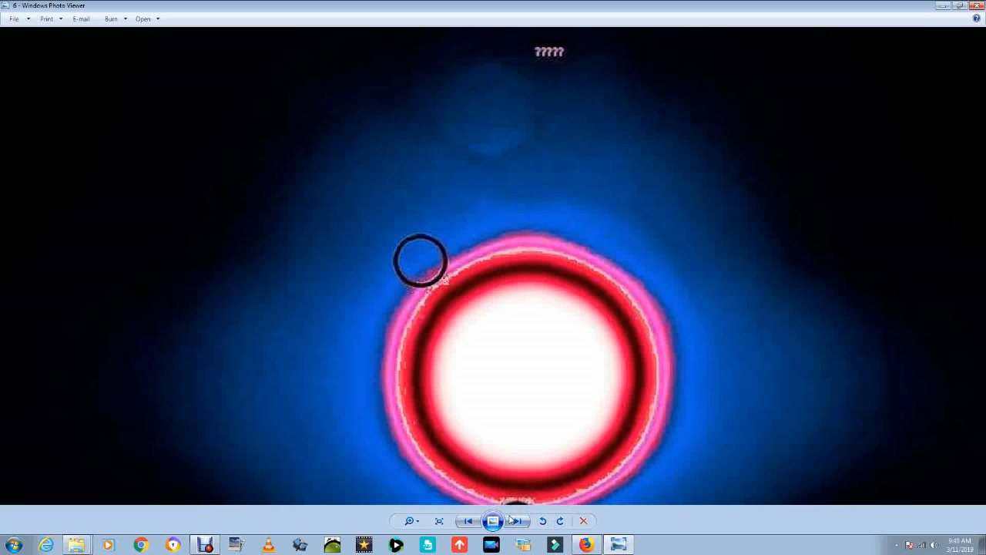
Step: Advance to the sun photo marked with two arrows and a circled spot
click(518, 520)
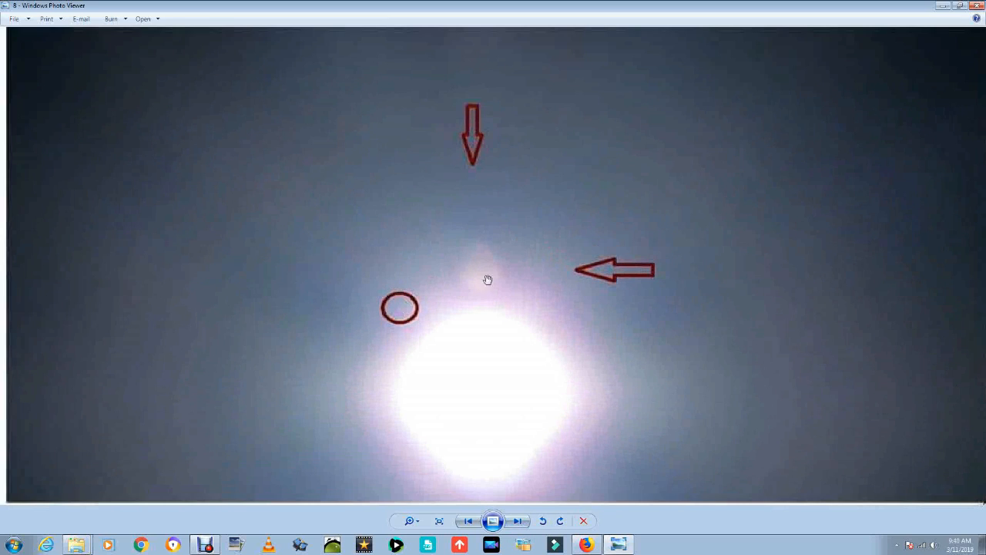
mouse_move(435, 253)
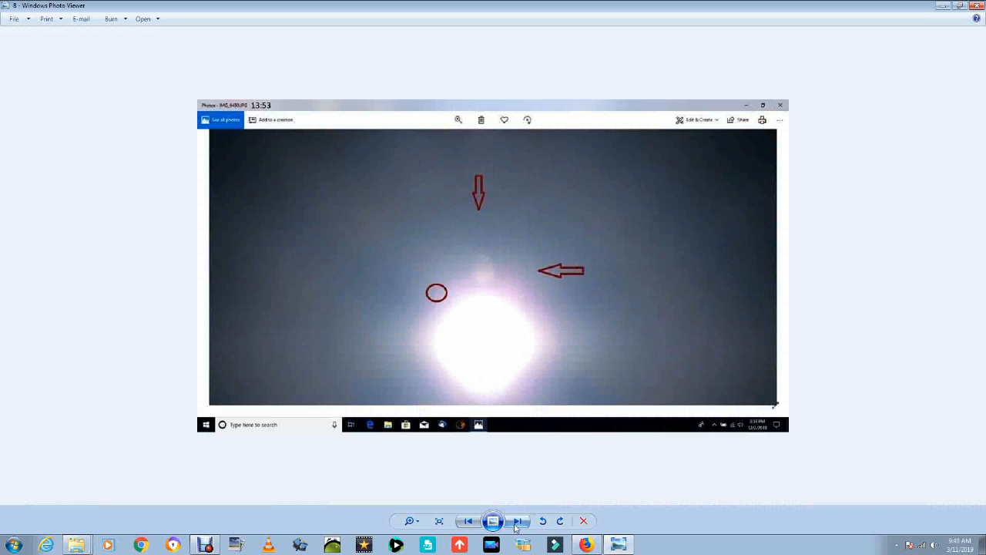
Step: Step through images 8-10 to the 02/17/2019 sky photo with red circles
click(518, 521)
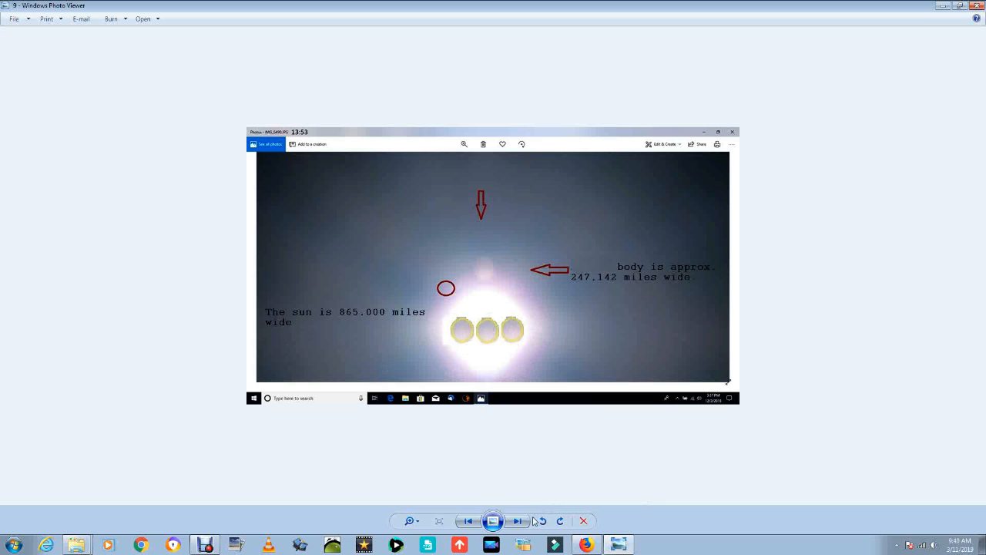
click(517, 521)
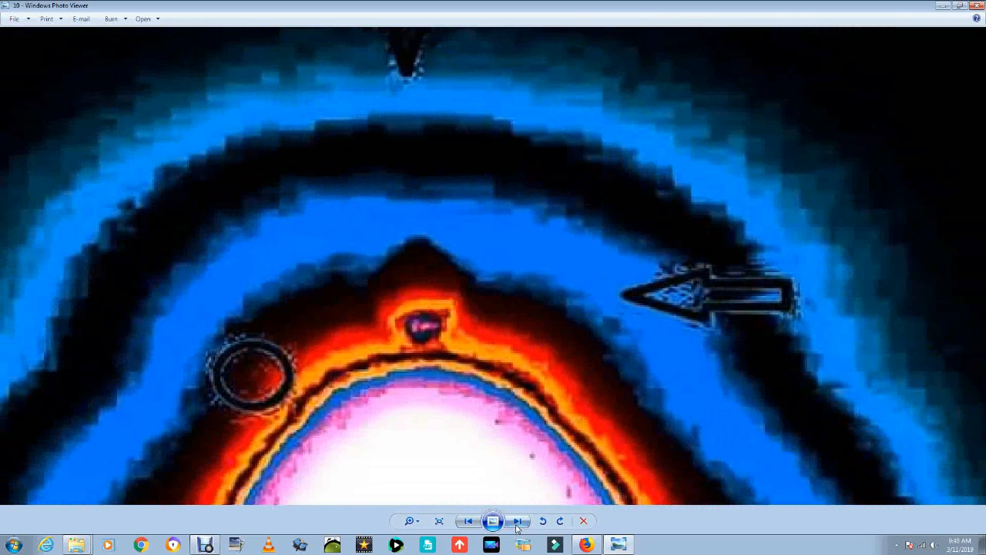
click(519, 521)
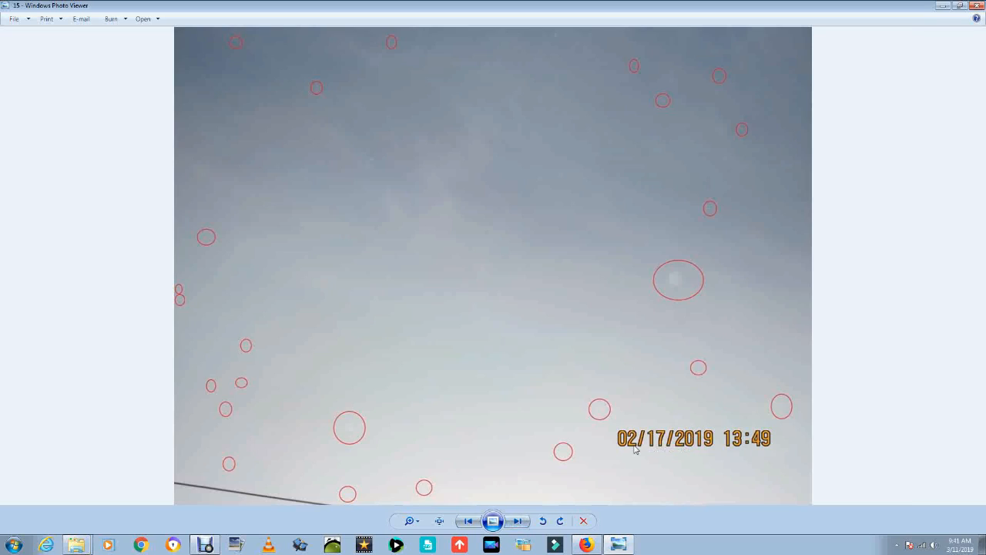
mouse_move(364, 112)
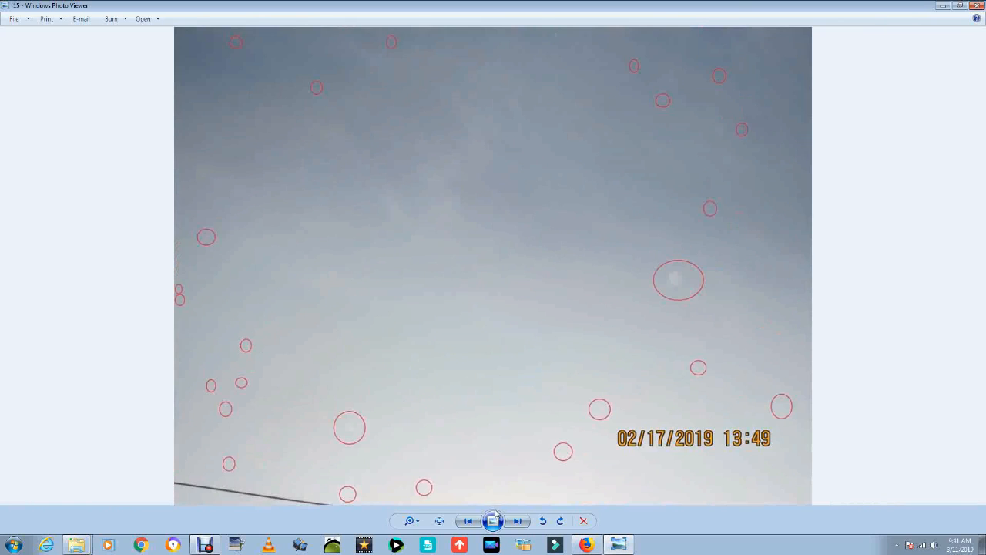
Step: Step forward to the brightened arrow-marked sky photo stamped 08/28/2018 19:02
click(523, 520)
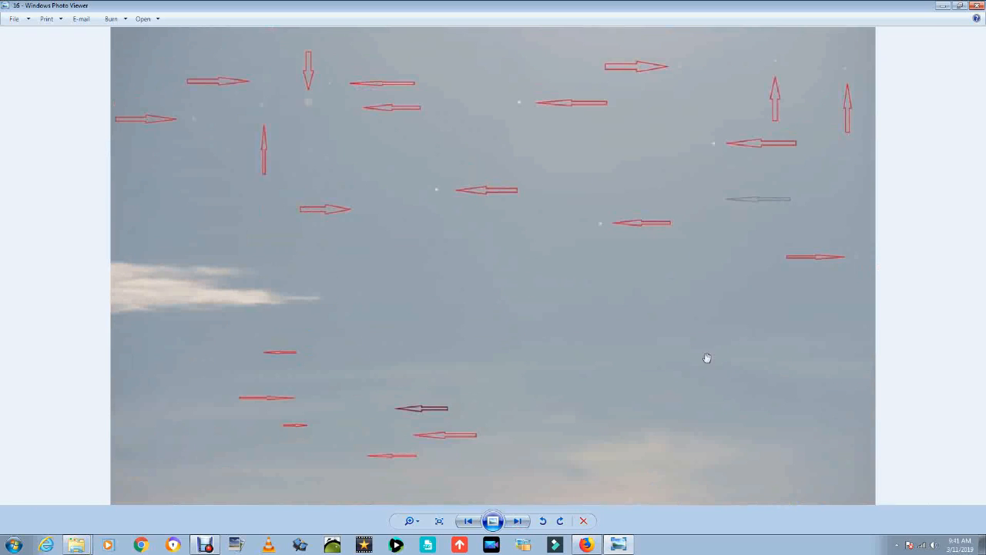
mouse_move(216, 60)
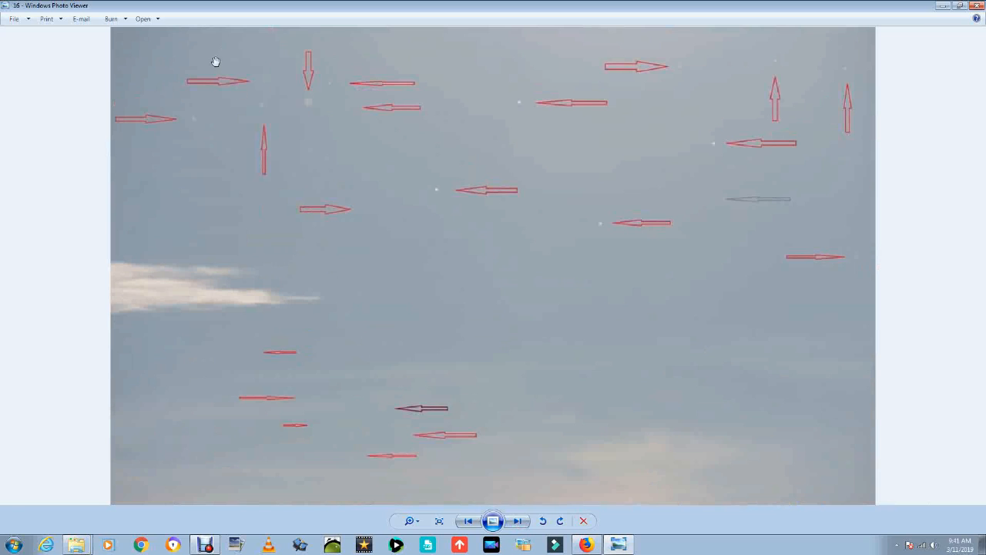
click(519, 521)
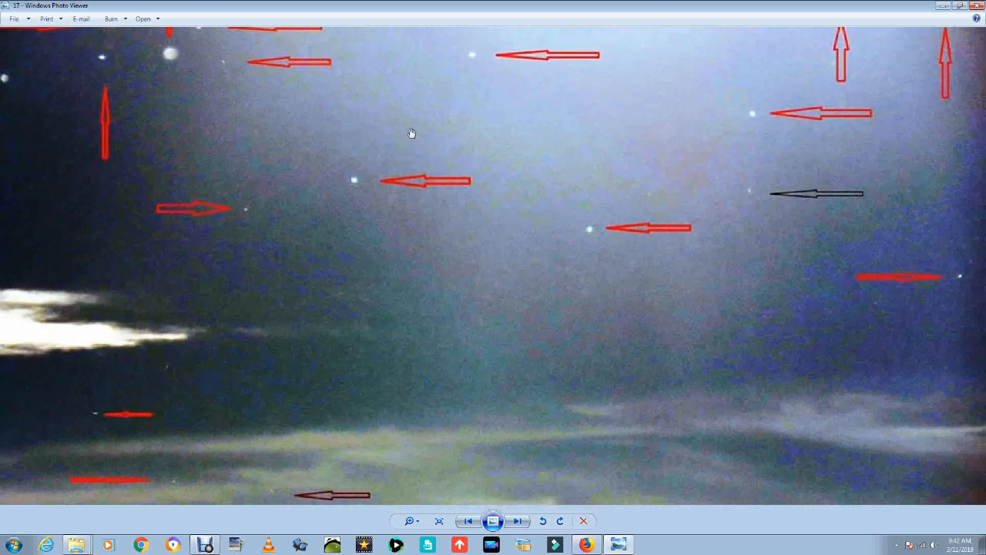
click(521, 520)
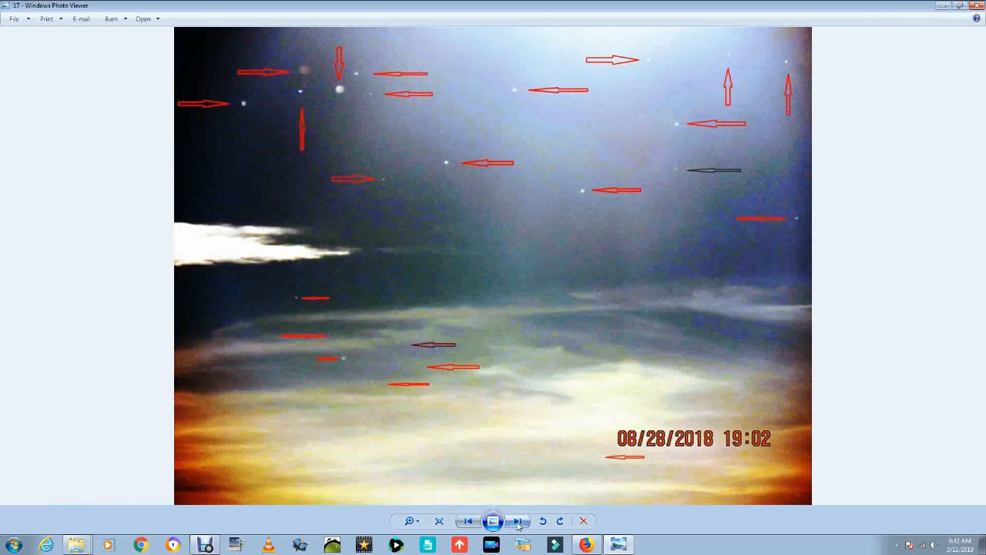
Step: Wrap around to image 1, the star chart with the Planeta X orbit diagram
click(517, 521)
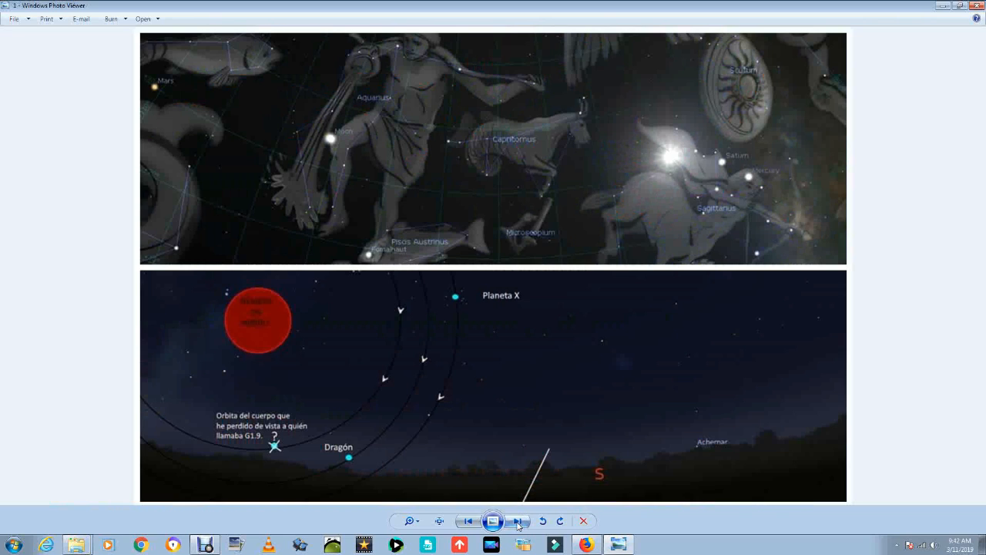
mouse_move(856, 328)
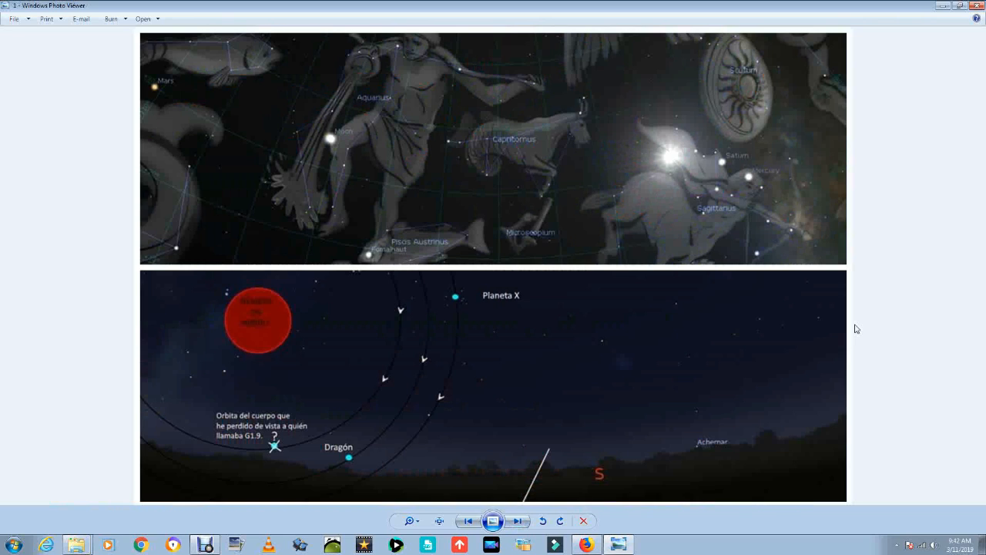
mouse_move(953, 318)
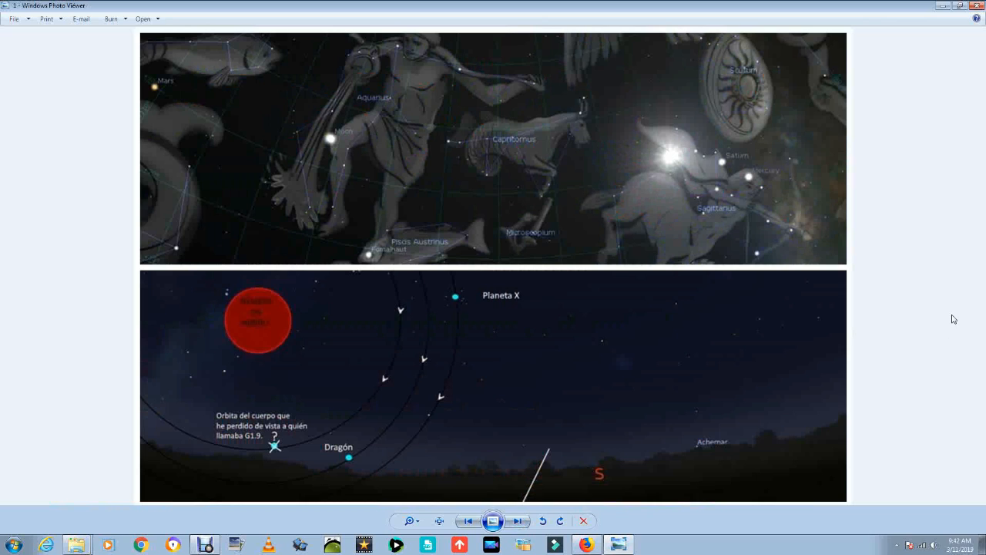